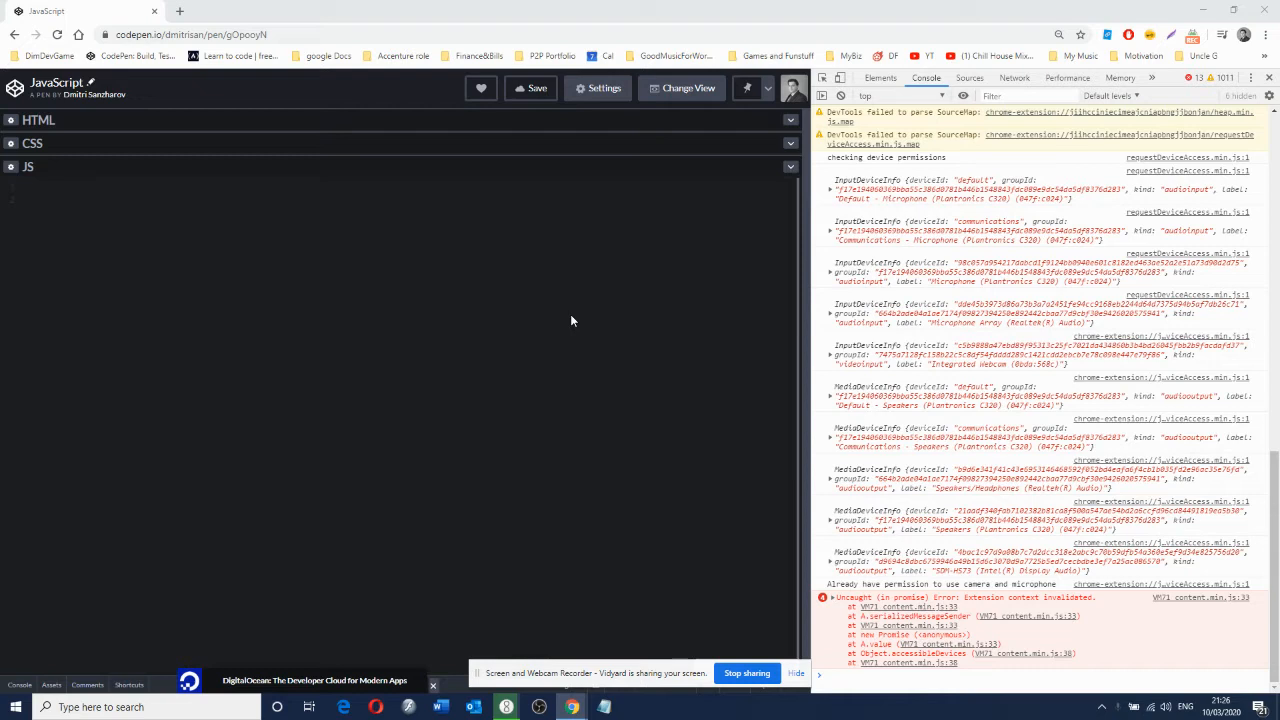
pyautogui.moveTo(372, 336)
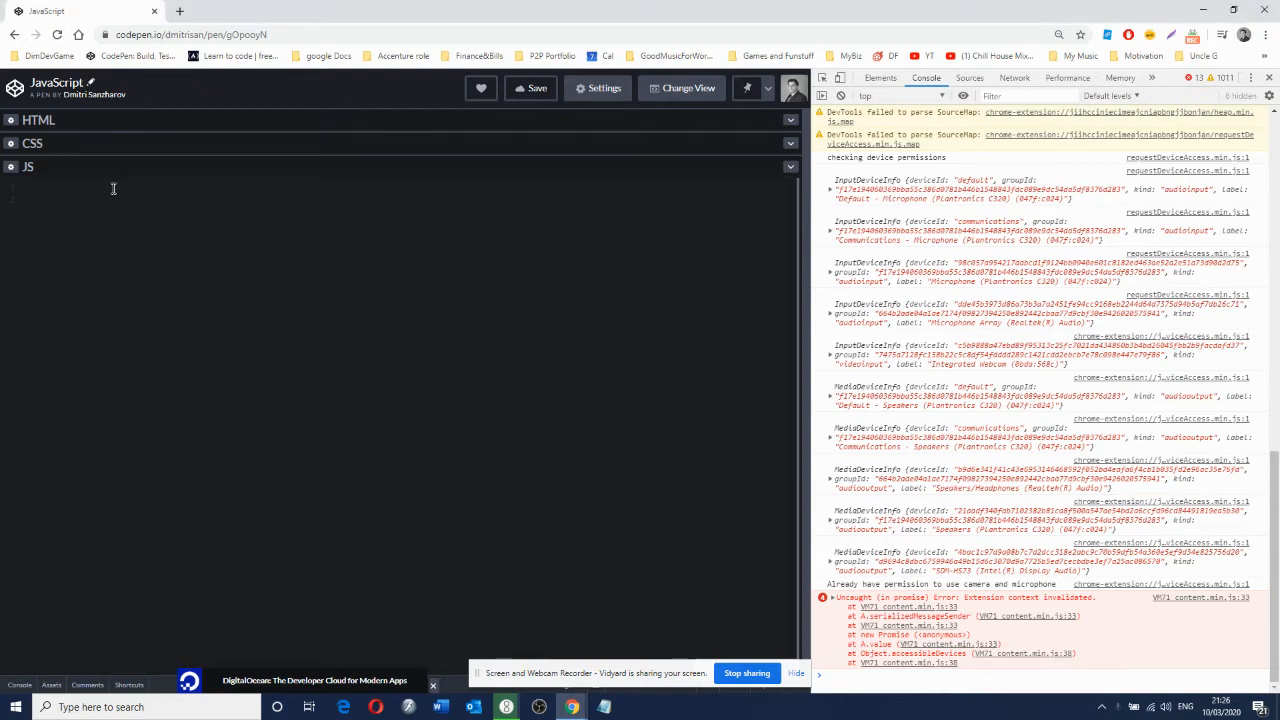
# Declare var myArray = [] and var a = 5, then begin a while (a > -1) loop.
pyautogui.write('var')
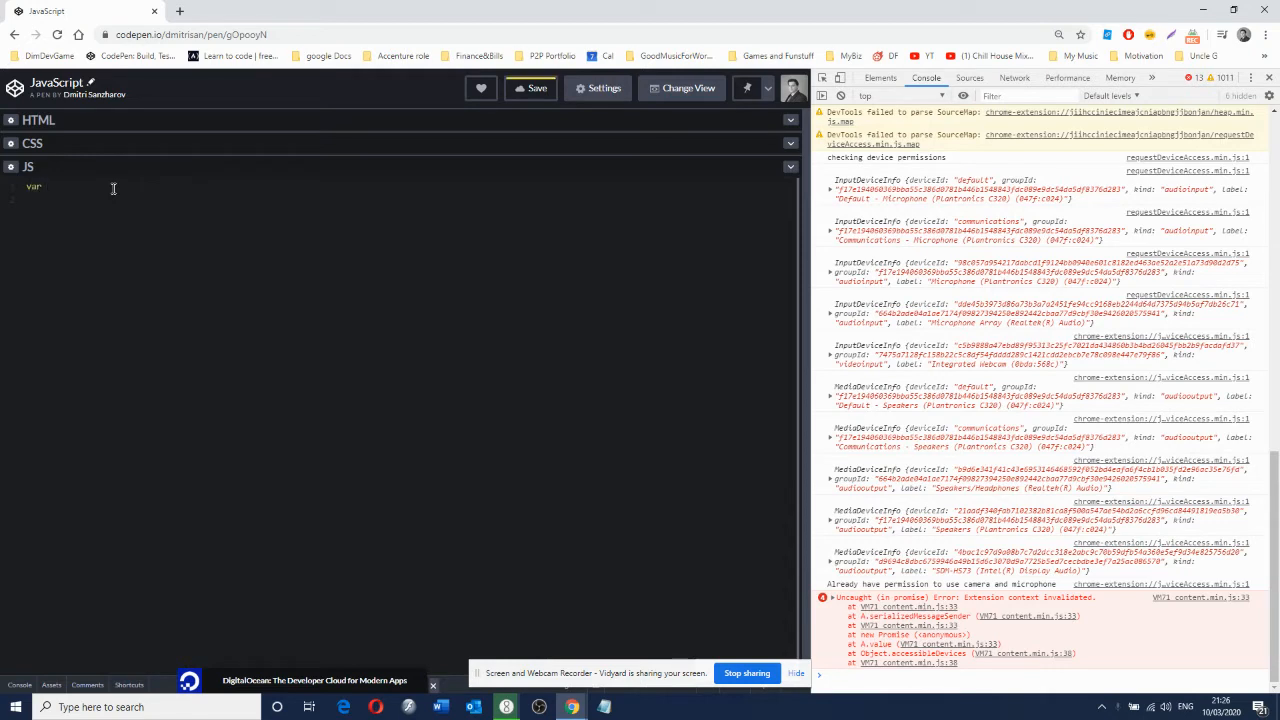
pyautogui.write('myArray = [];')
pyautogui.write('c')
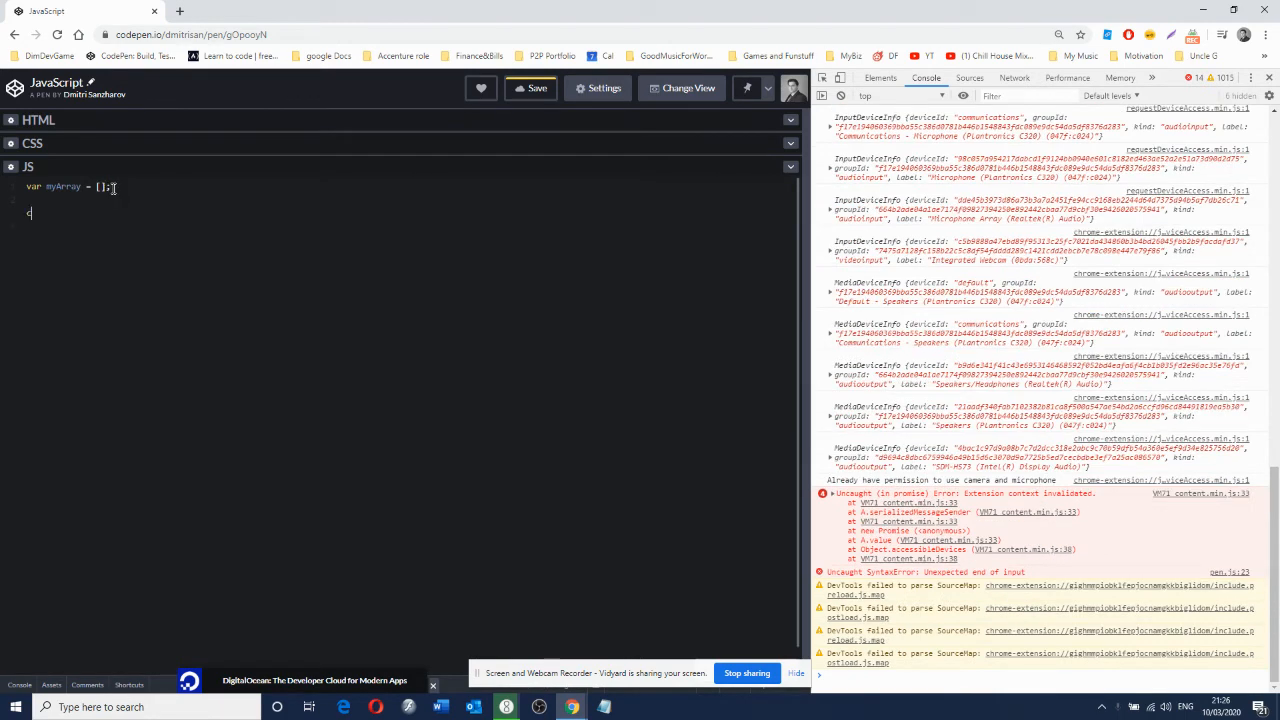
pyautogui.write('var a = 5;')
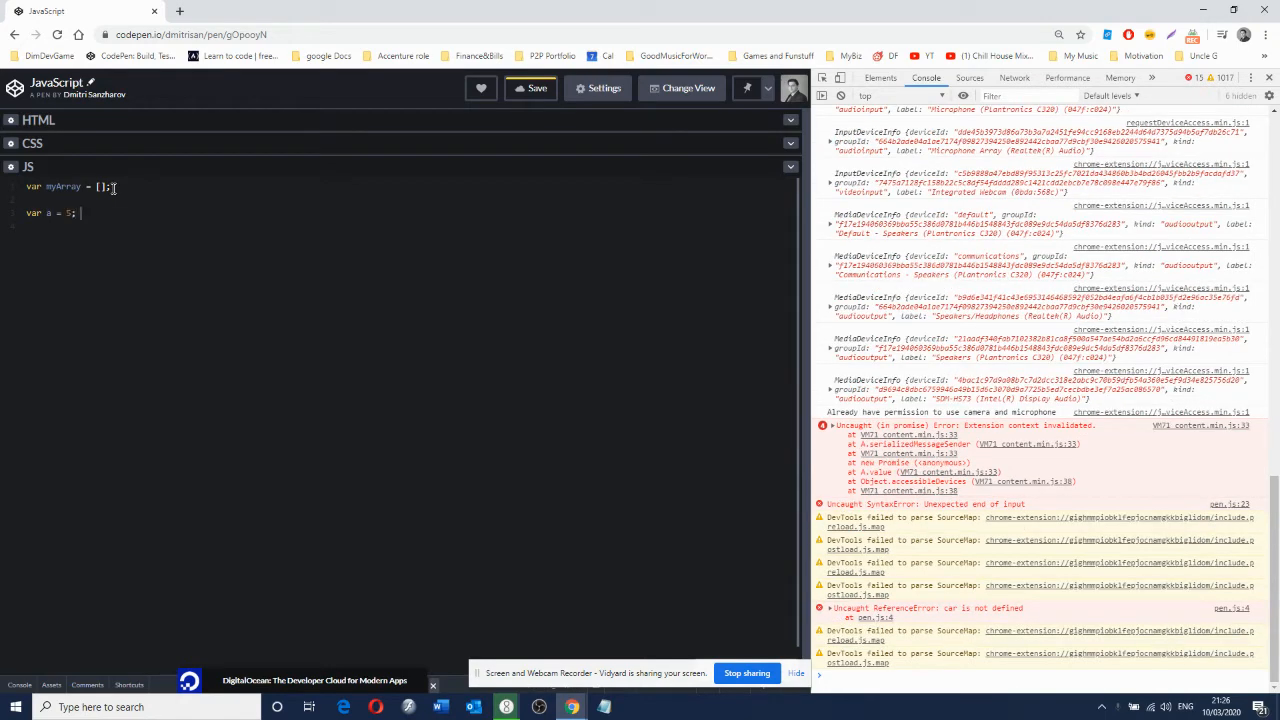
pyautogui.write('while (a > -1) {')
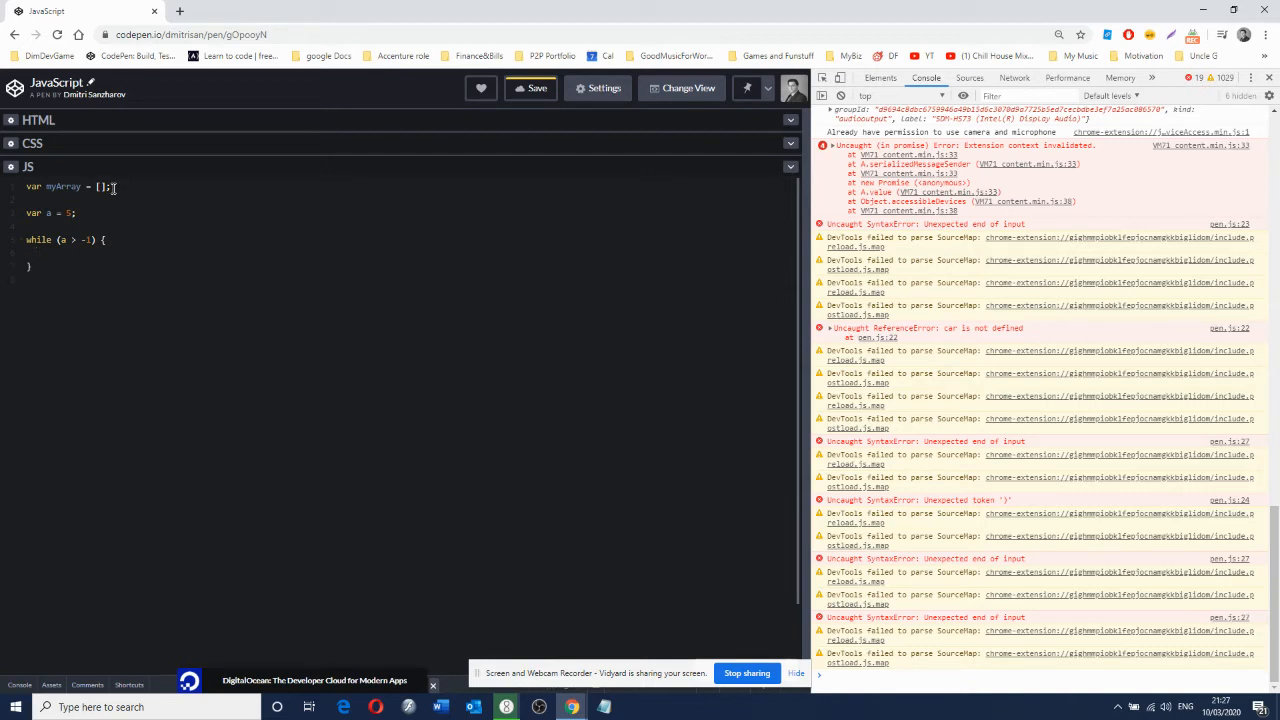
# Have the loop body run myArray.push(a) and a--, then begin a console line below.
pyautogui.write('myArray')
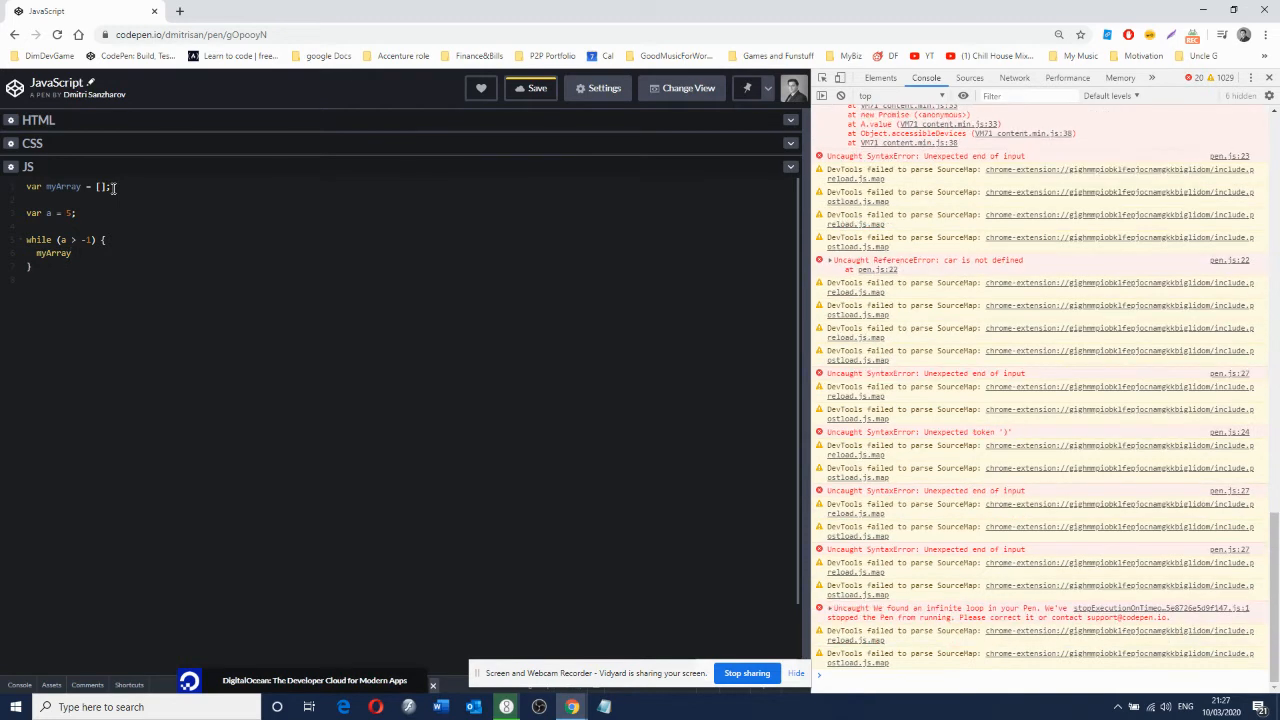
pyautogui.write('.push(a);')
pyautogui.write('a--;')
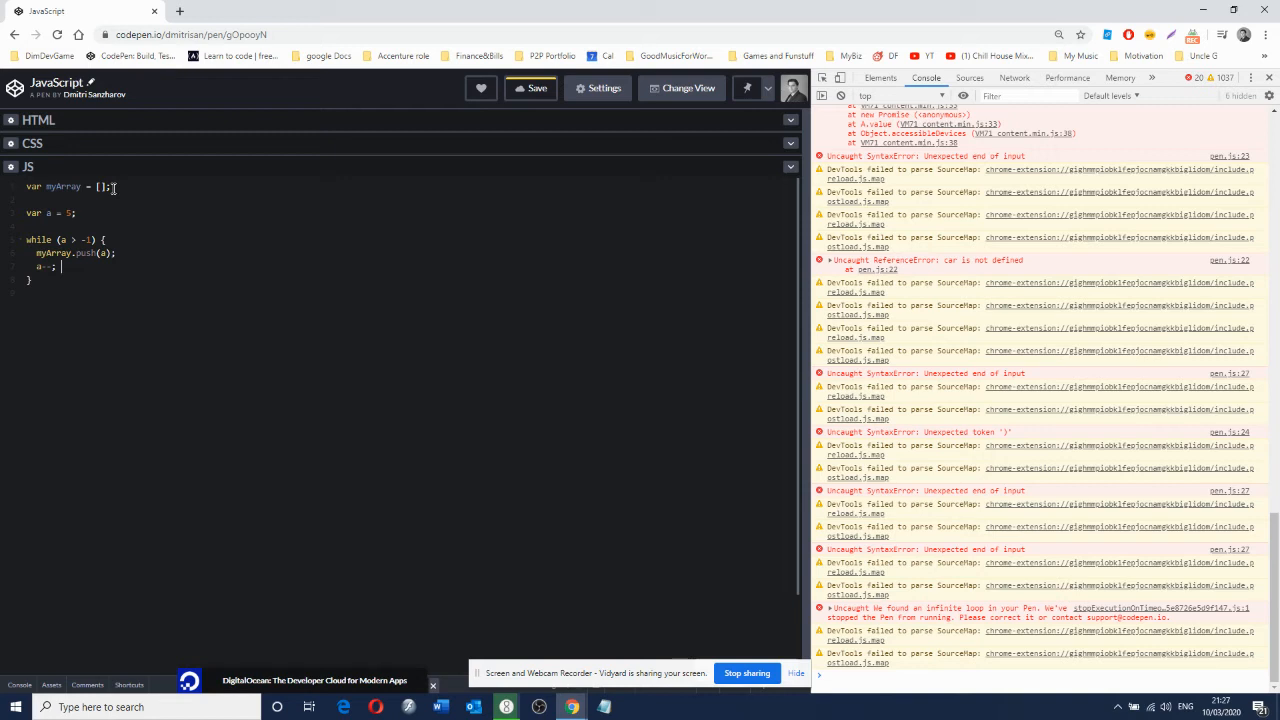
pyautogui.write('console.')
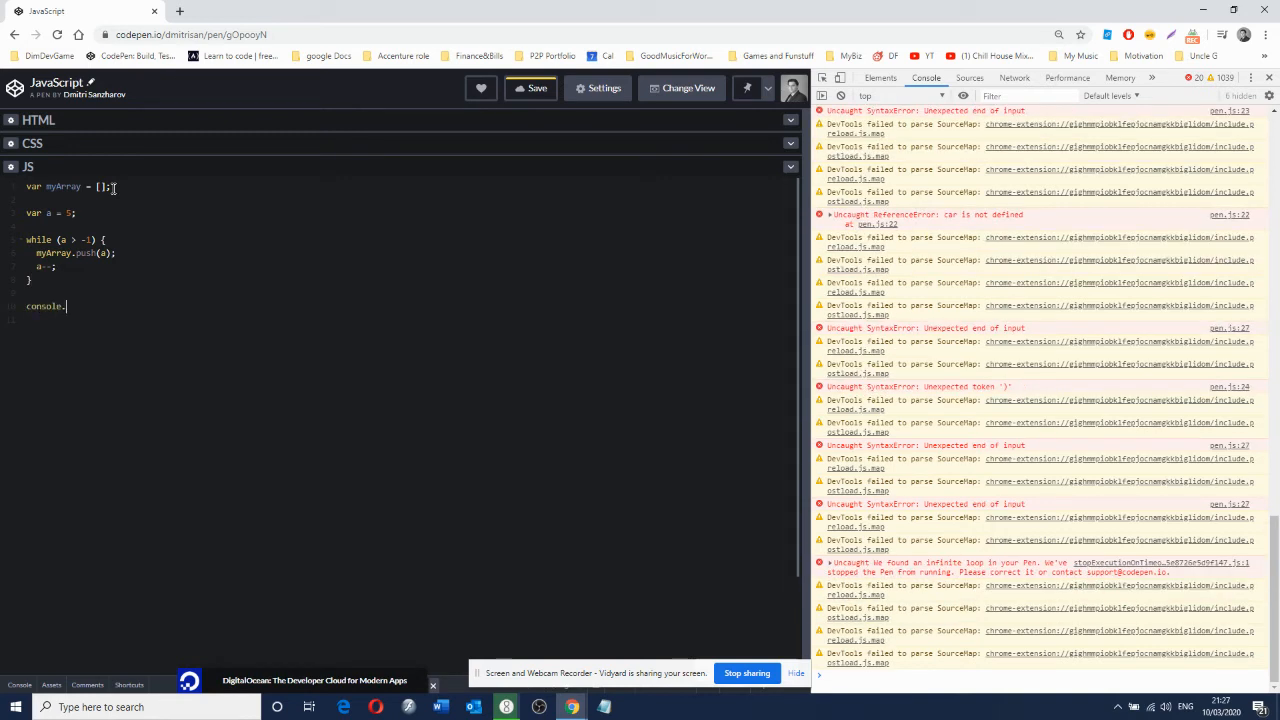
# Complete console.log(myArray) and expand the logged [5, 4, 3, 2, 1, 0] in the console.
pyautogui.write('log')
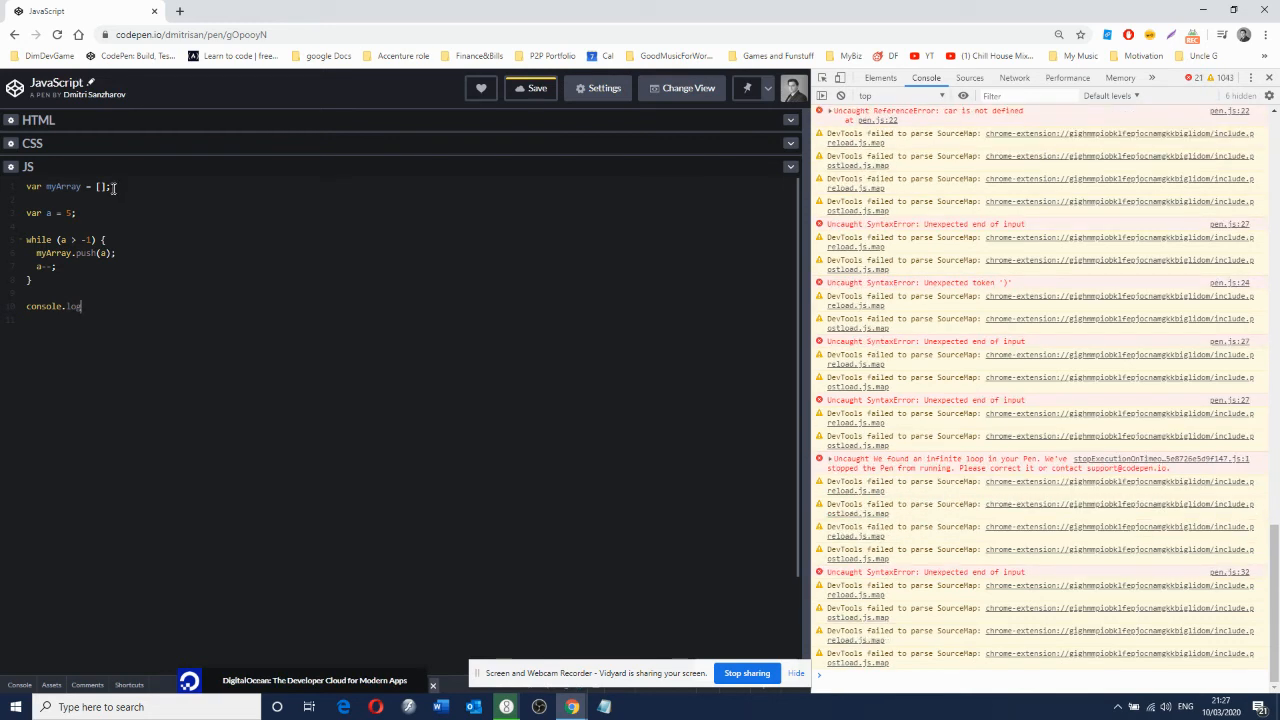
pyautogui.write('myAr)')
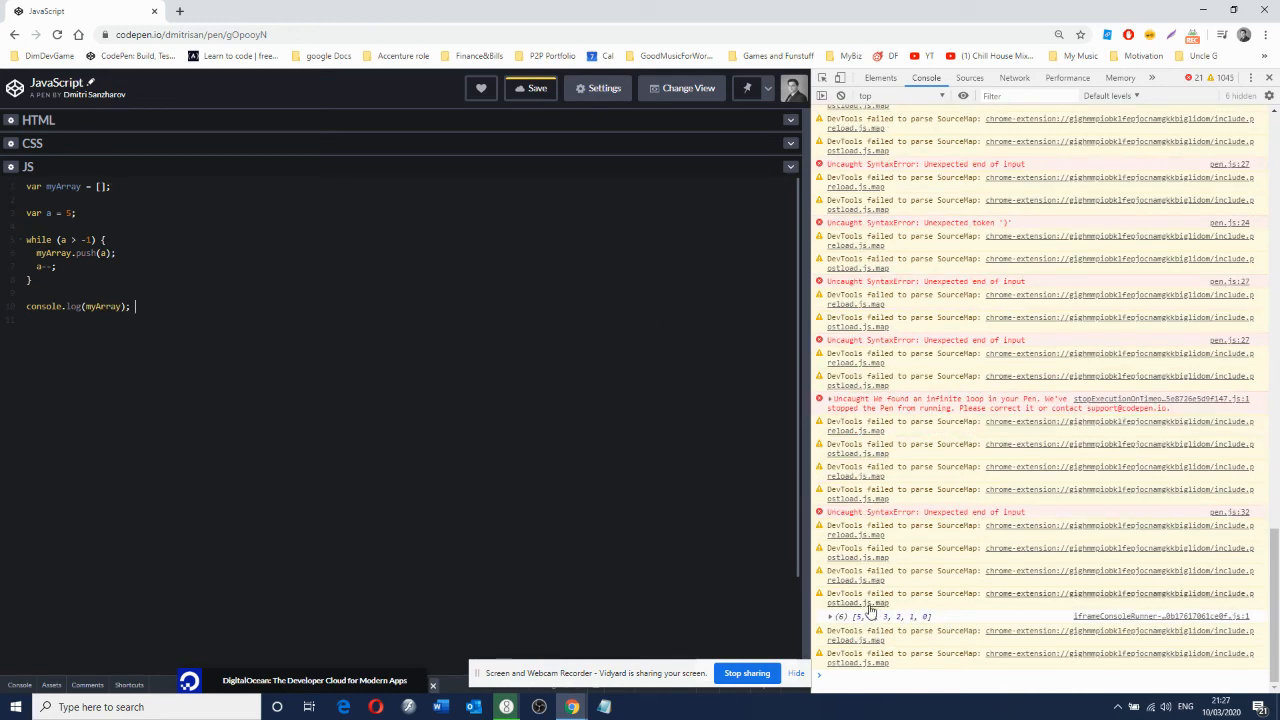
pyautogui.click(828, 616)
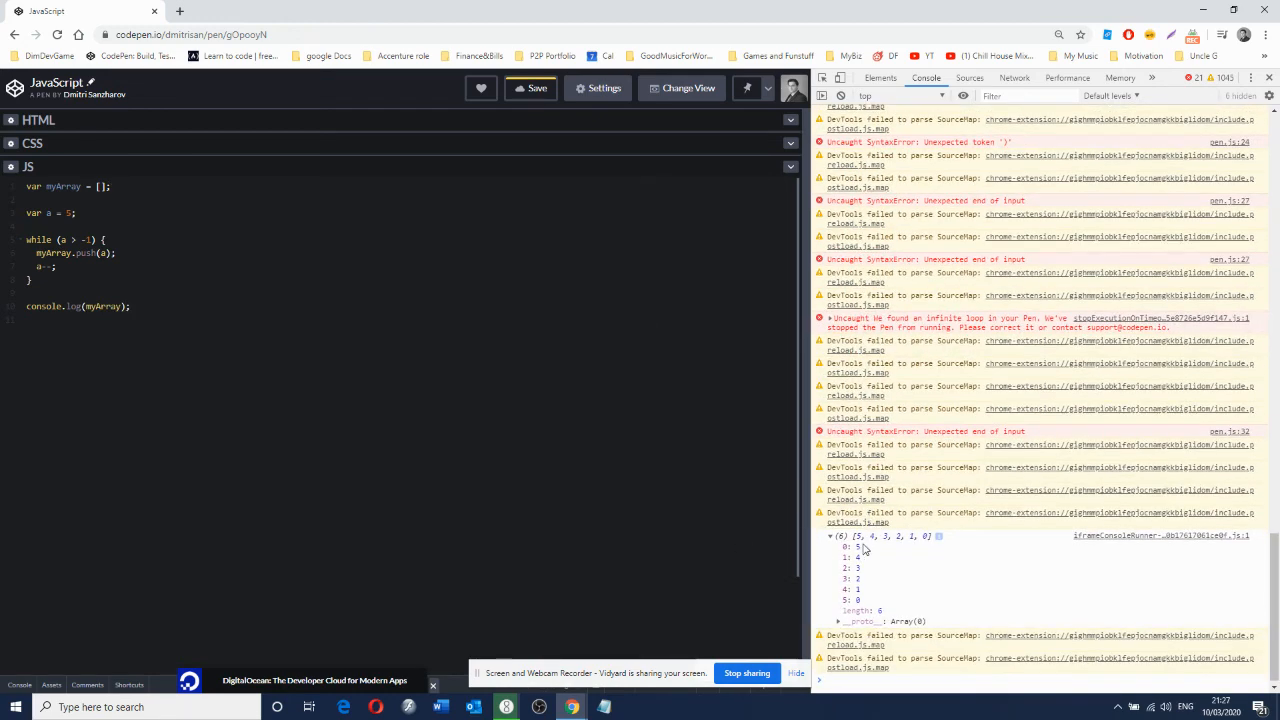